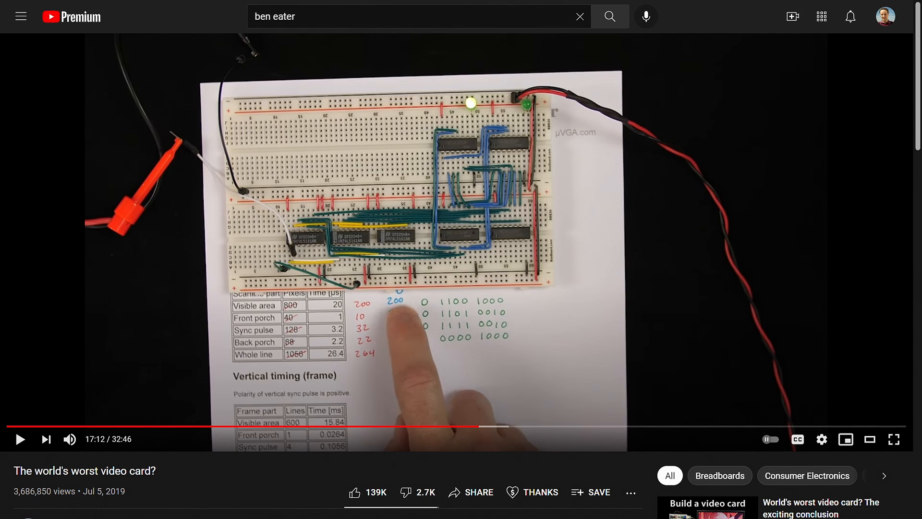
click(893, 439)
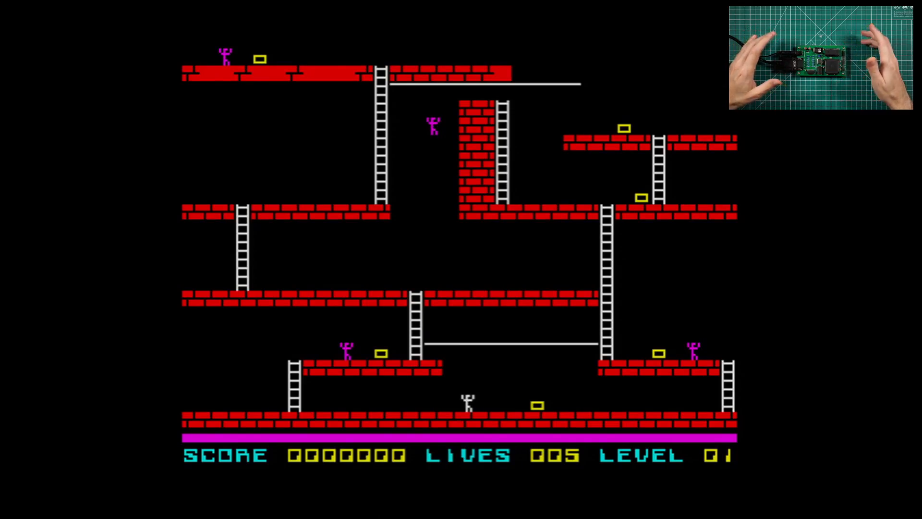